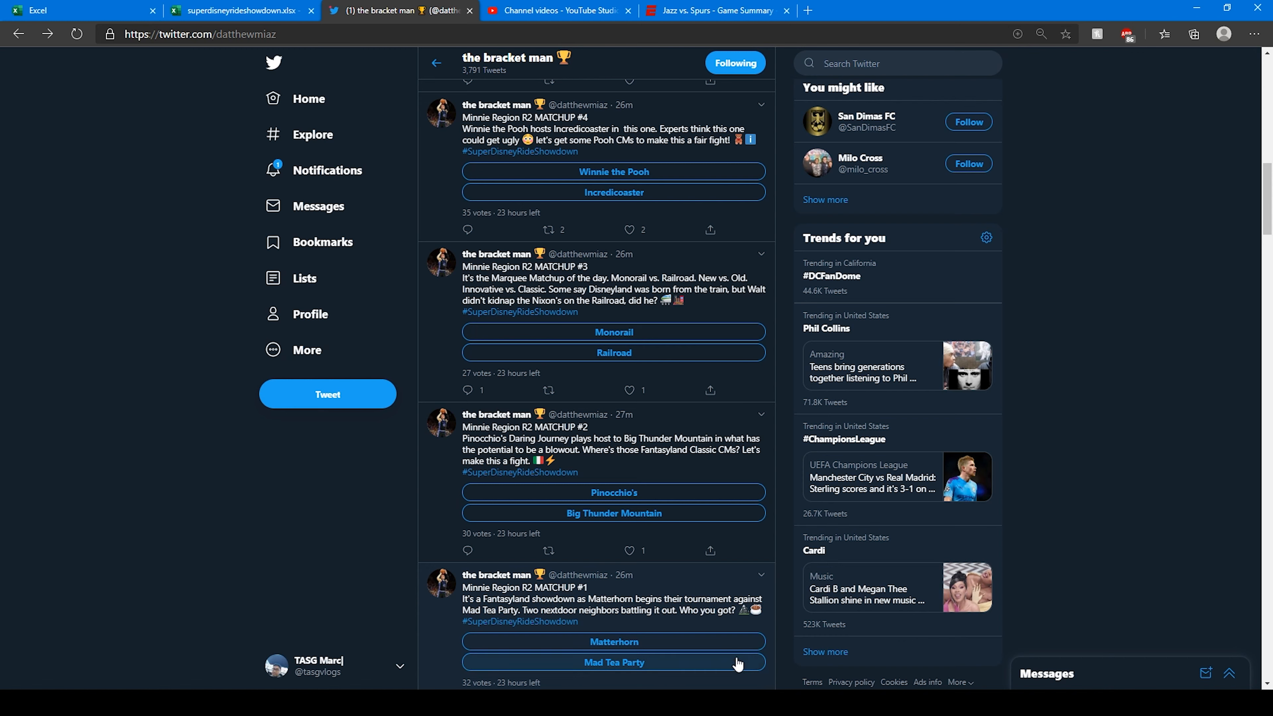
{"action": "mouse_move", "coordinate": [735, 653]}
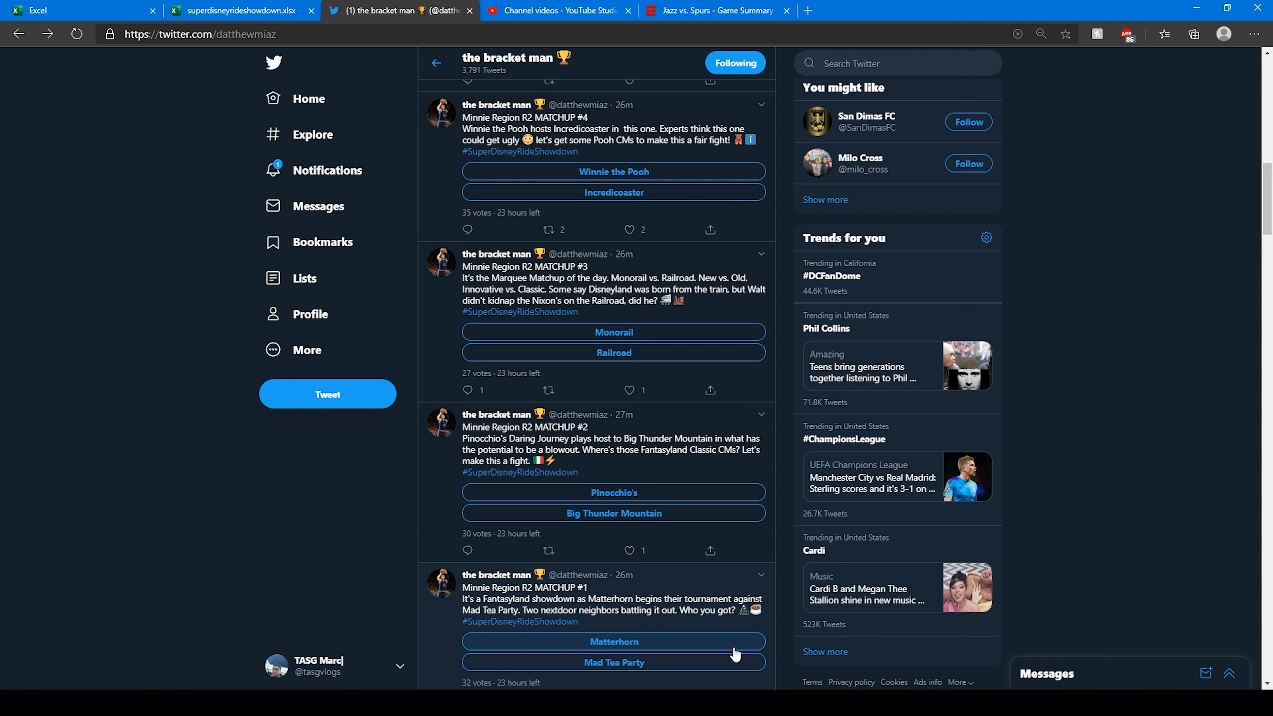
Vote Matterhorn in the Minnie Region R2 Matchup #1 poll to reveal its results.
{"action": "left_click", "coordinate": [614, 641]}
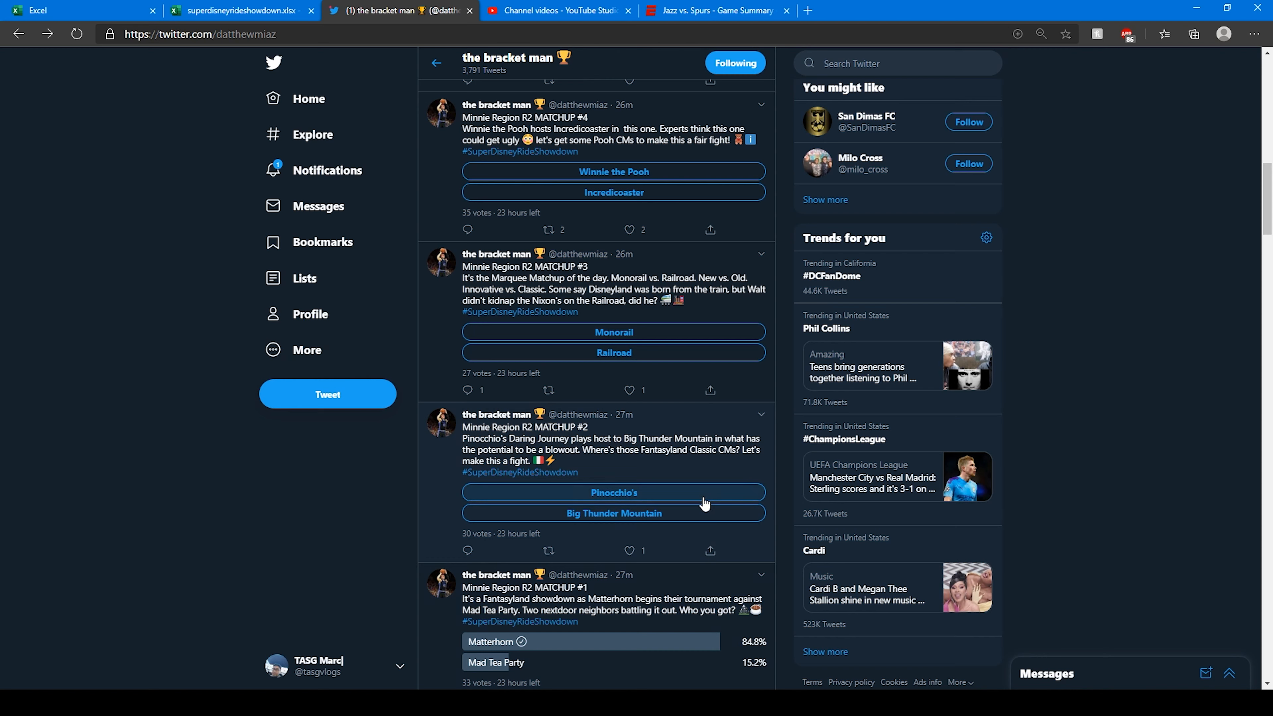
{"action": "mouse_move", "coordinate": [732, 466]}
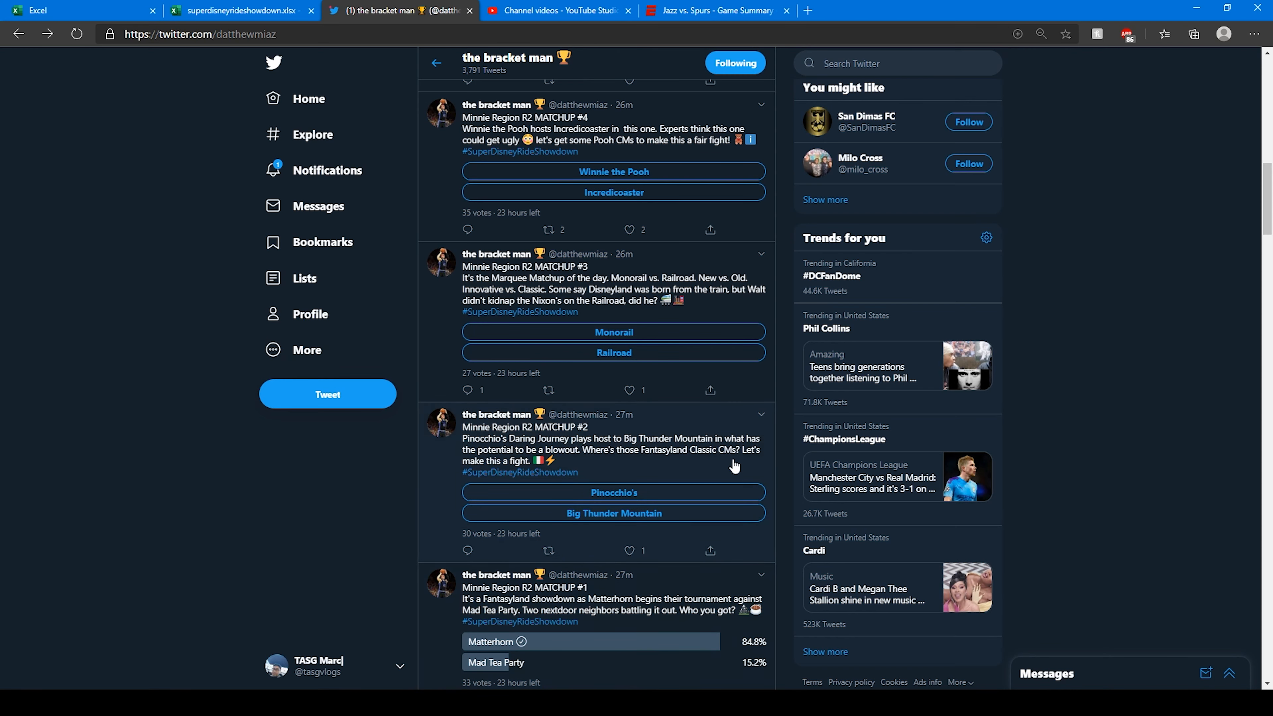
{"action": "mouse_move", "coordinate": [712, 471]}
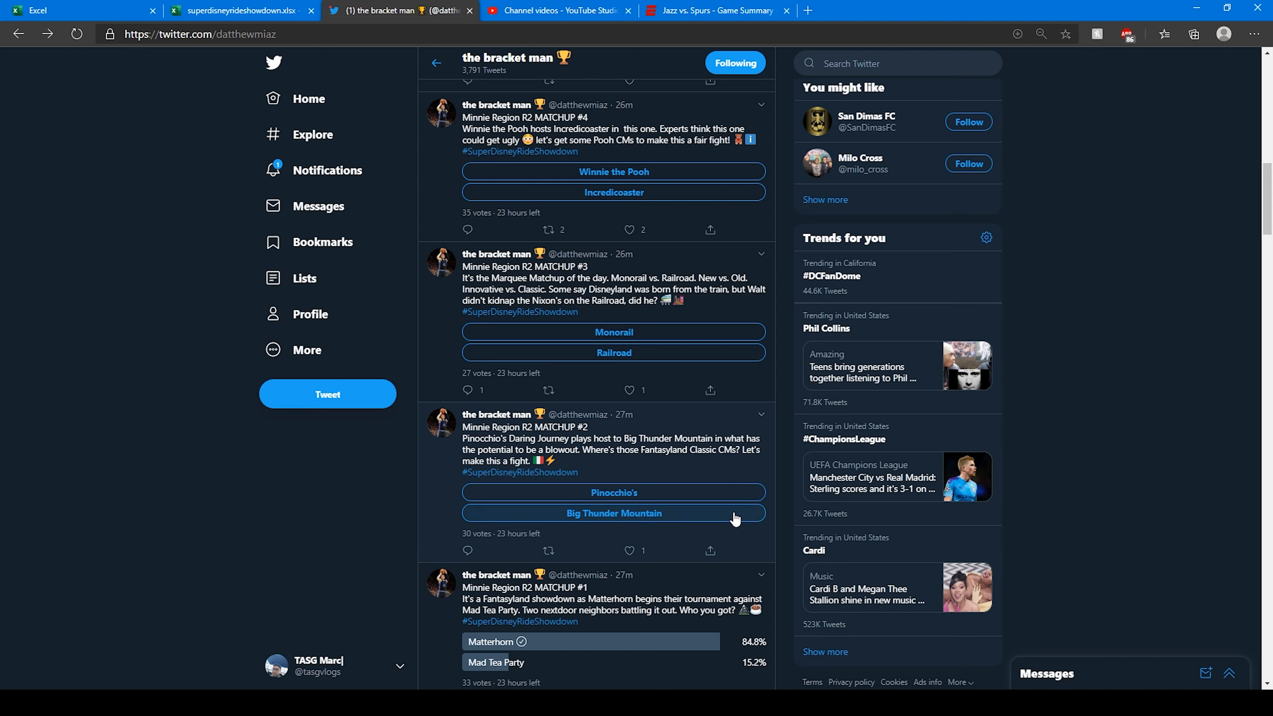
Vote Big Thunder Mountain in the Matchup #2 poll so its percentages appear.
{"action": "left_click", "coordinate": [614, 513]}
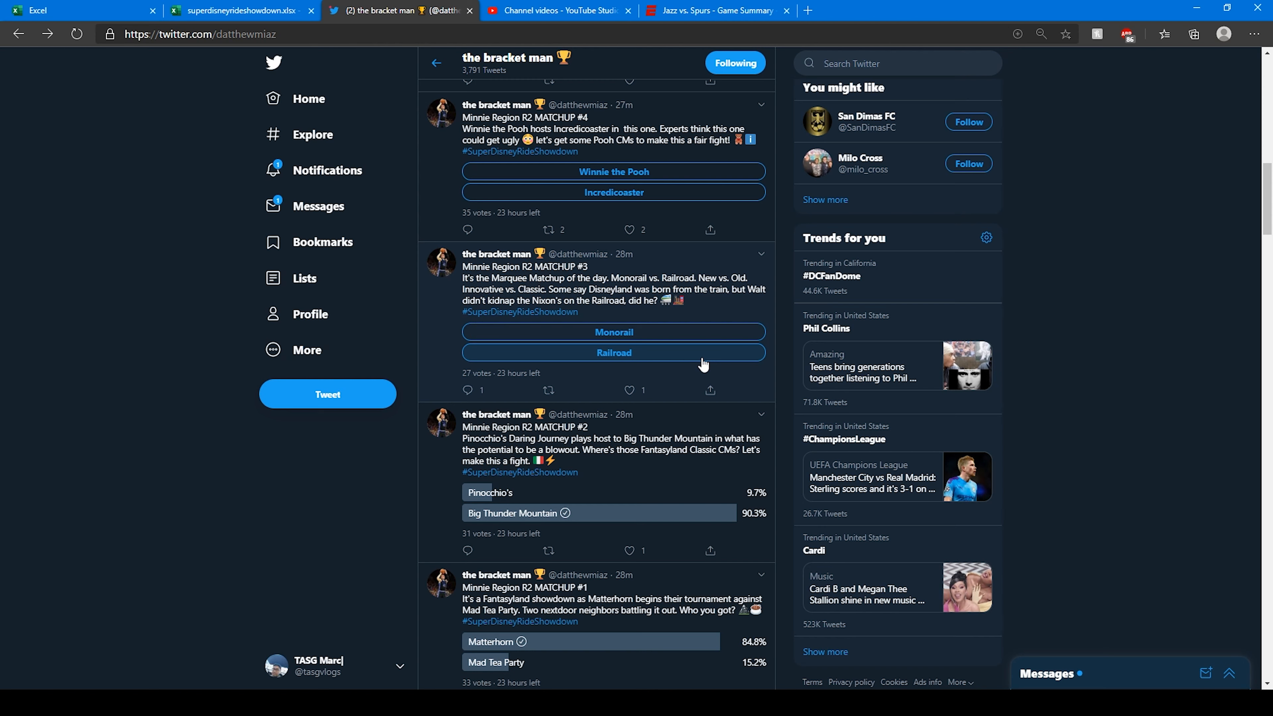
{"action": "mouse_move", "coordinate": [677, 336]}
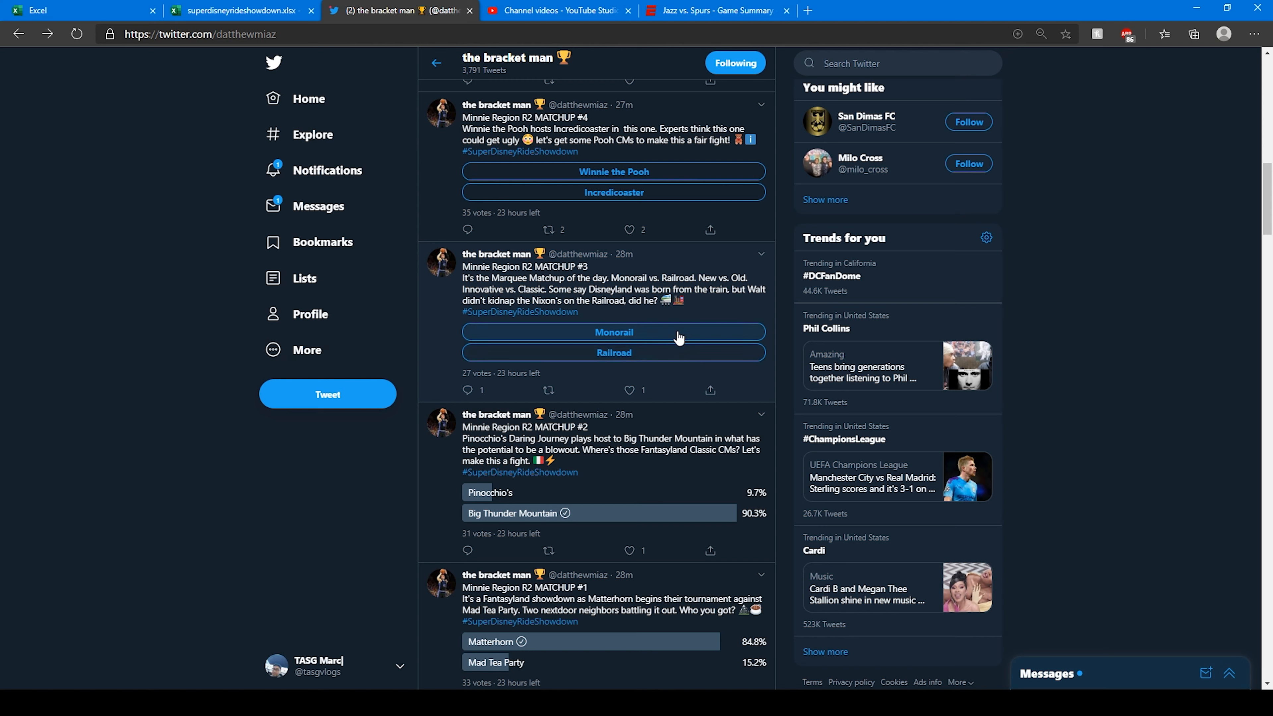
{"action": "mouse_move", "coordinate": [682, 351]}
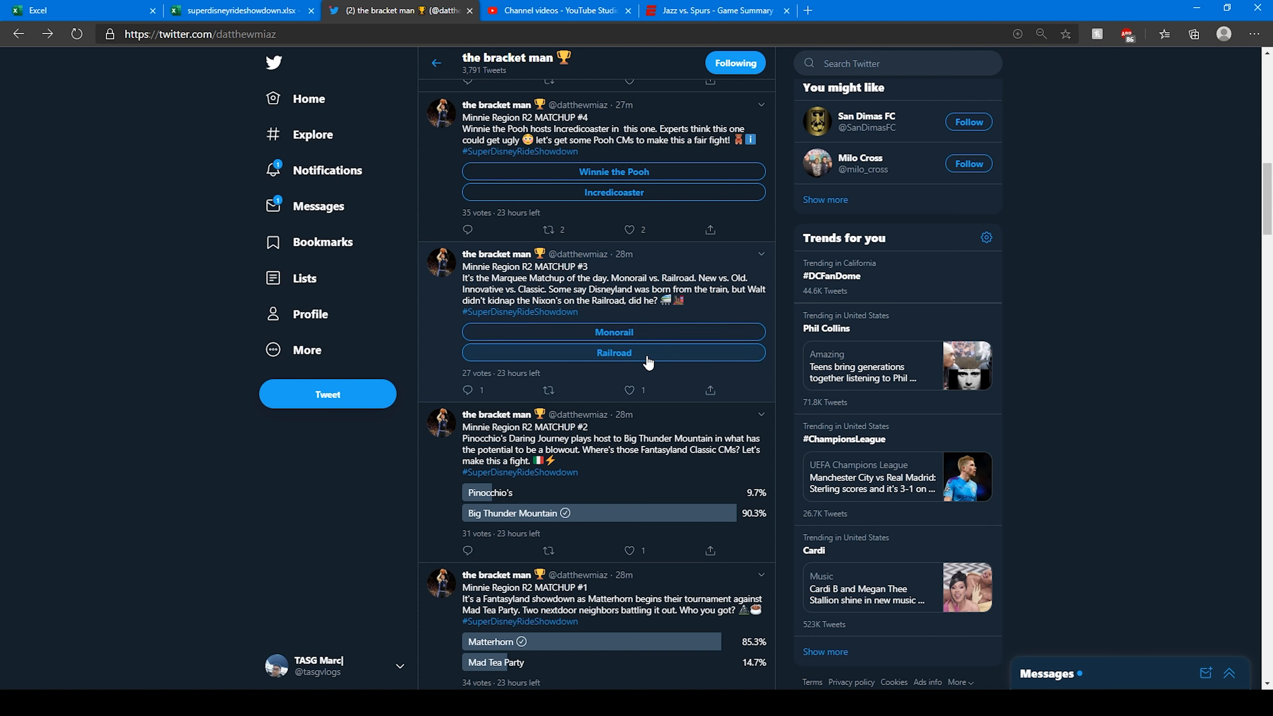
{"action": "mouse_move", "coordinate": [648, 362]}
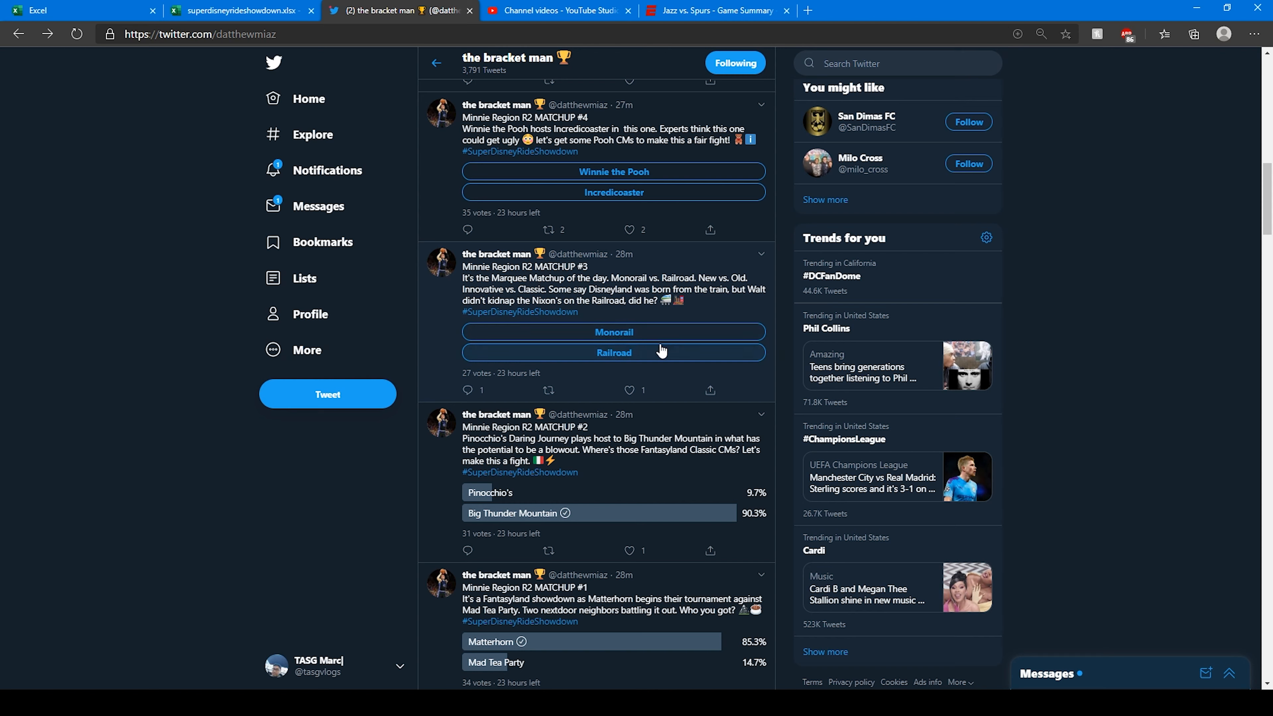
{"action": "left_click", "coordinate": [629, 391]}
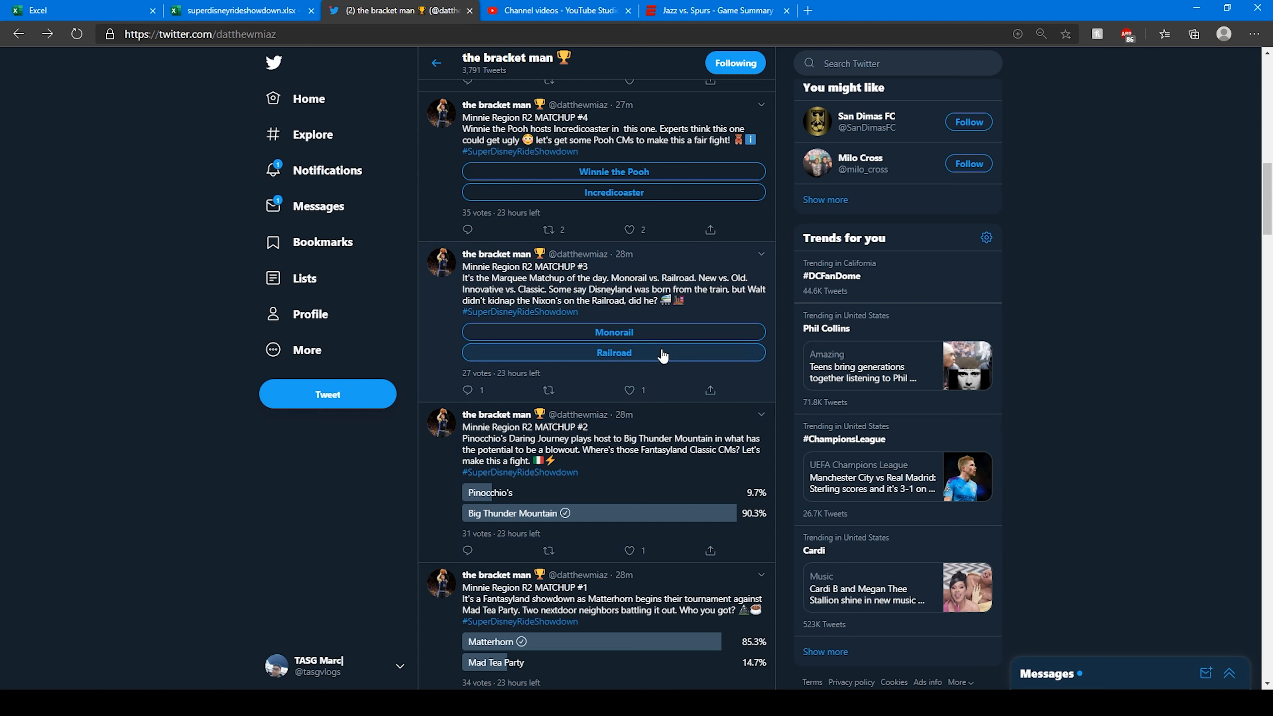
{"action": "mouse_move", "coordinate": [680, 343]}
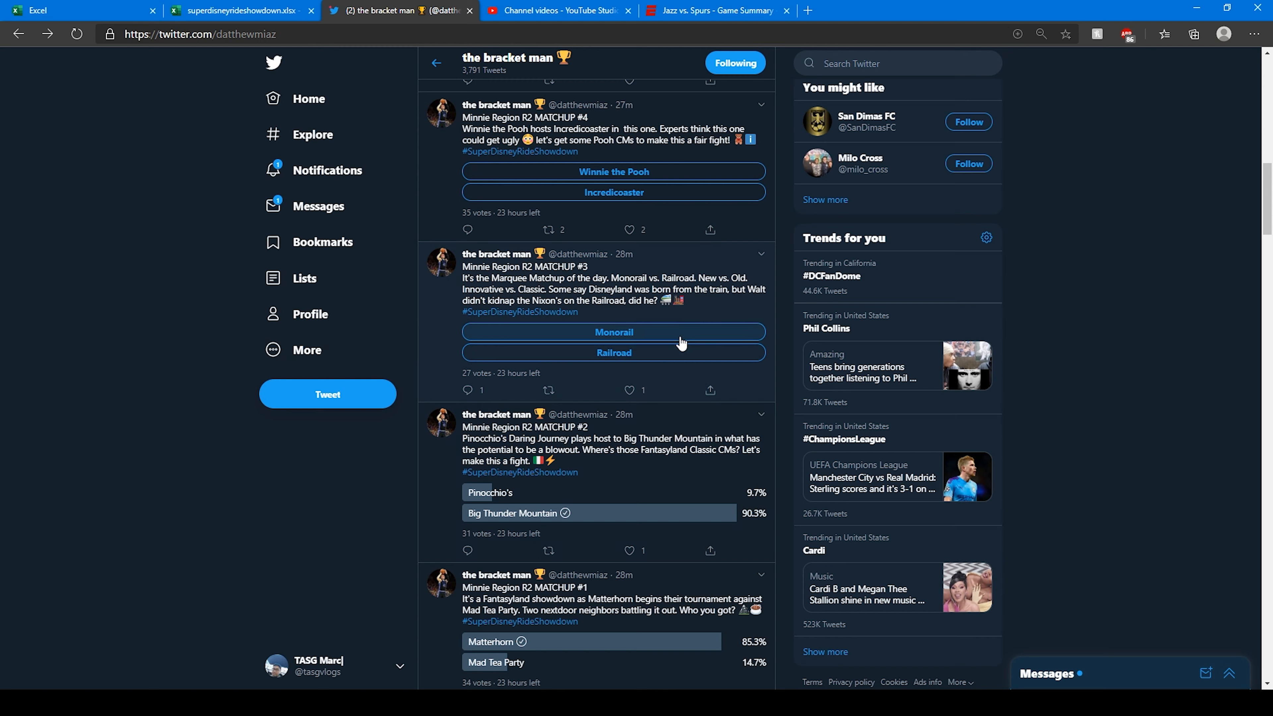
{"action": "mouse_move", "coordinate": [669, 352]}
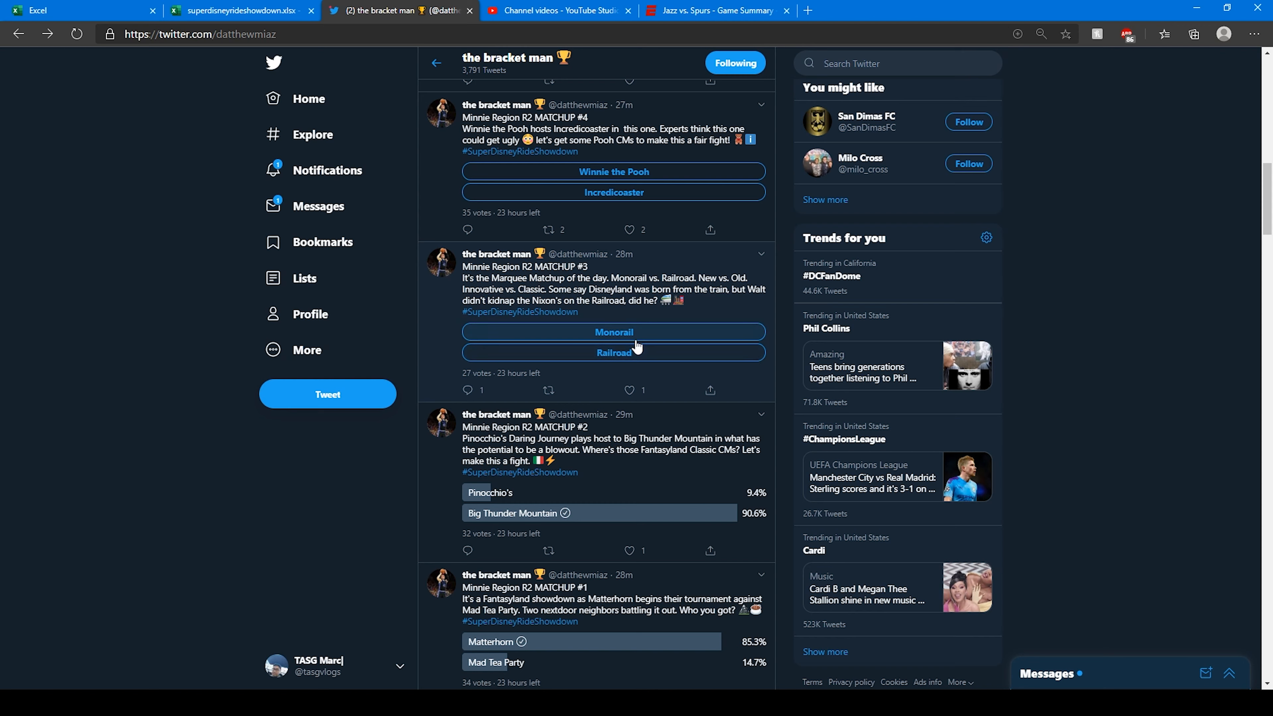
Vote Monorail in Matchup #3 and Incredicoaster in Matchup #4, revealing both results.
{"action": "left_click", "coordinate": [614, 331]}
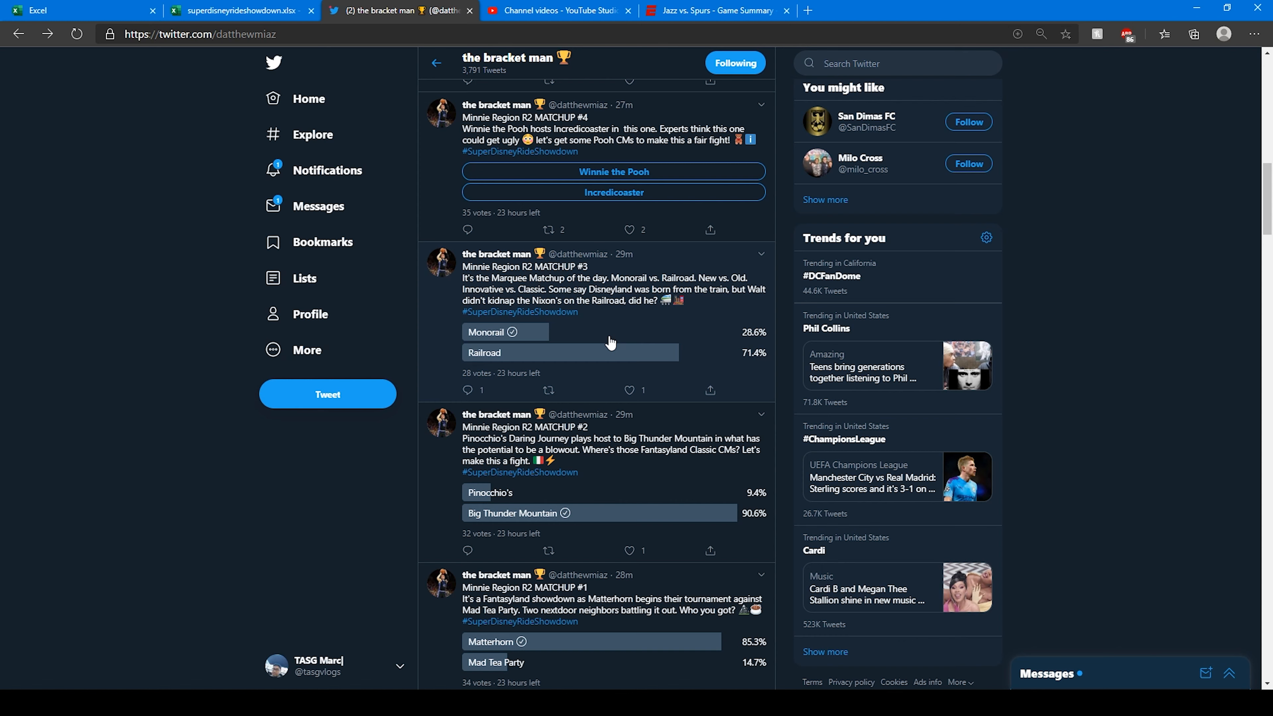
{"action": "mouse_move", "coordinate": [608, 333]}
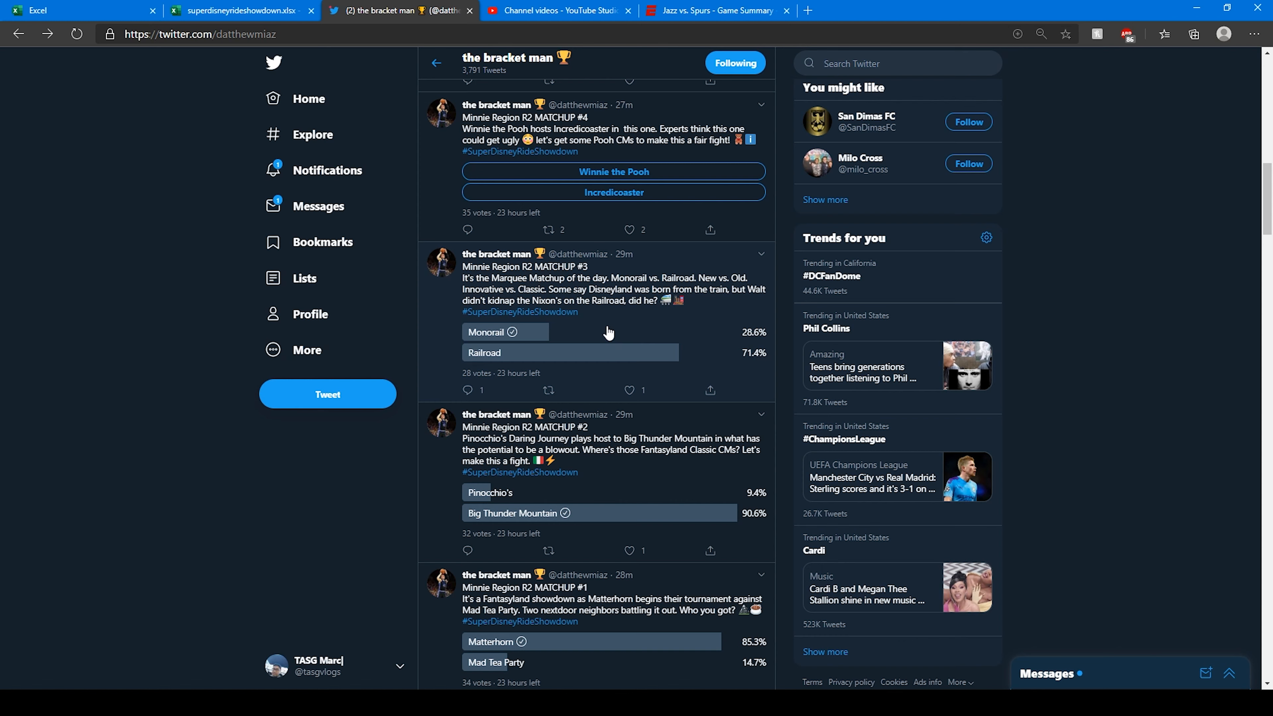
{"action": "mouse_move", "coordinate": [621, 264]}
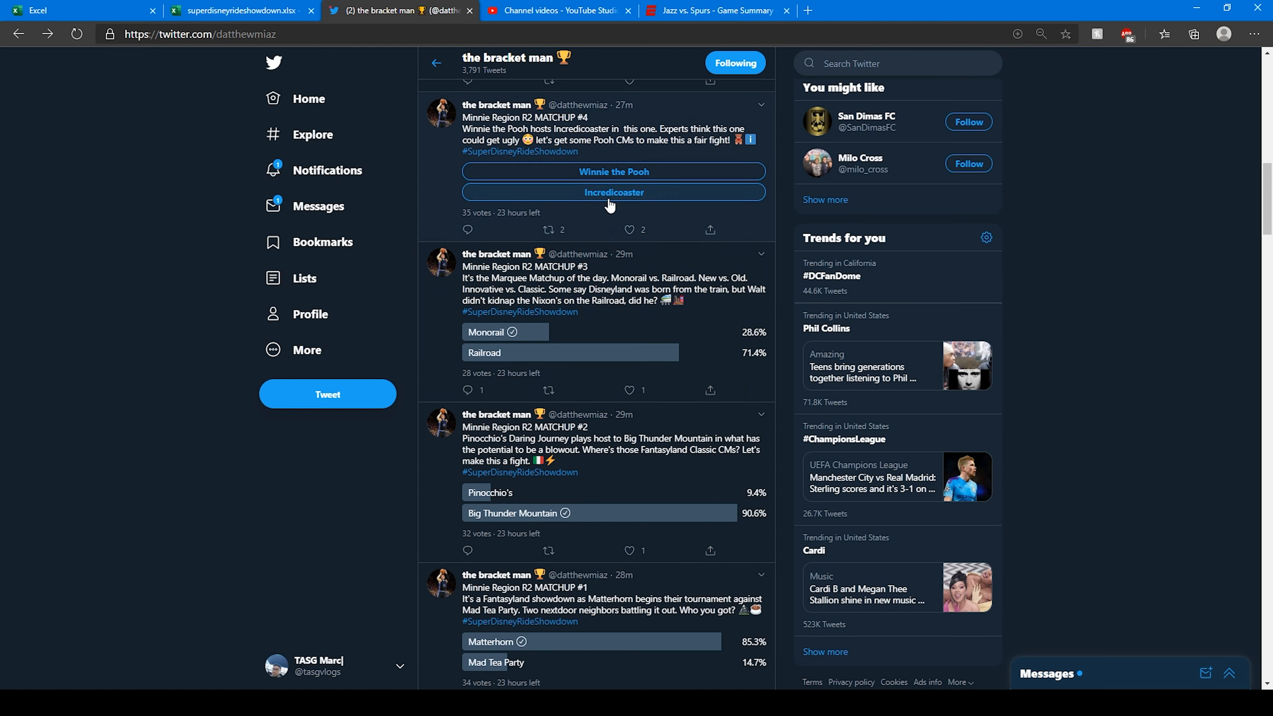
{"action": "left_click", "coordinate": [614, 192]}
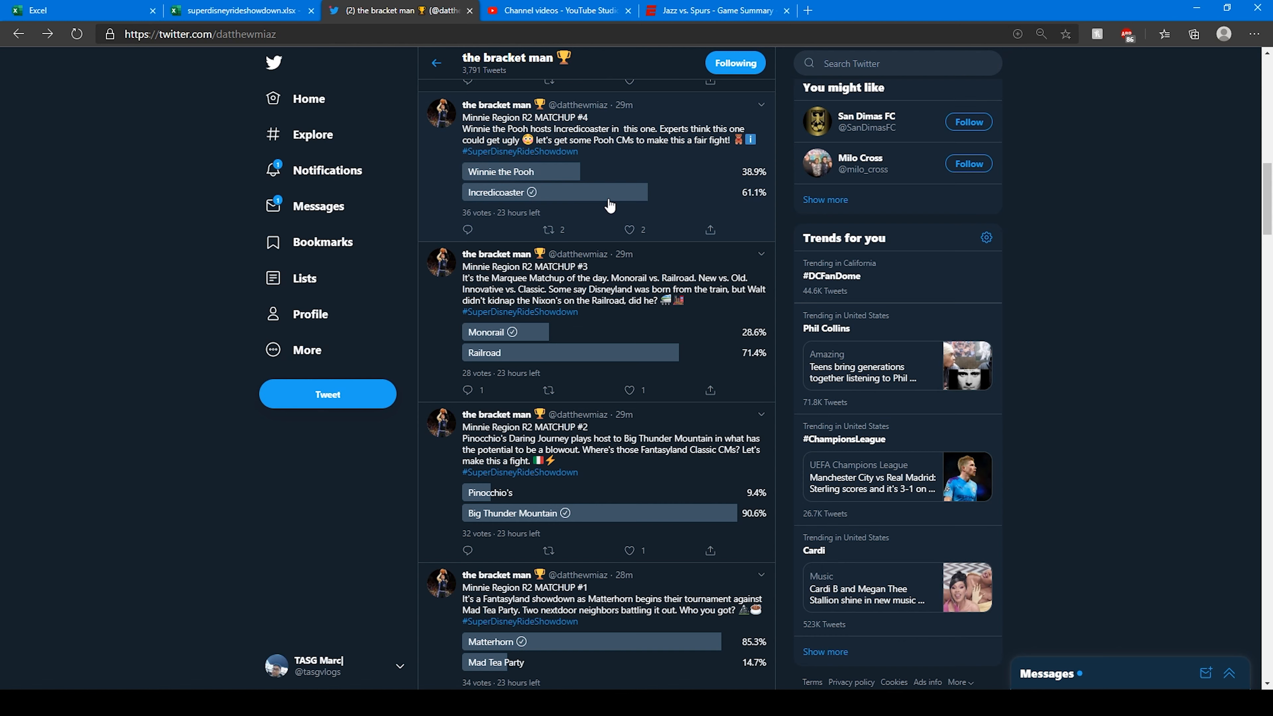